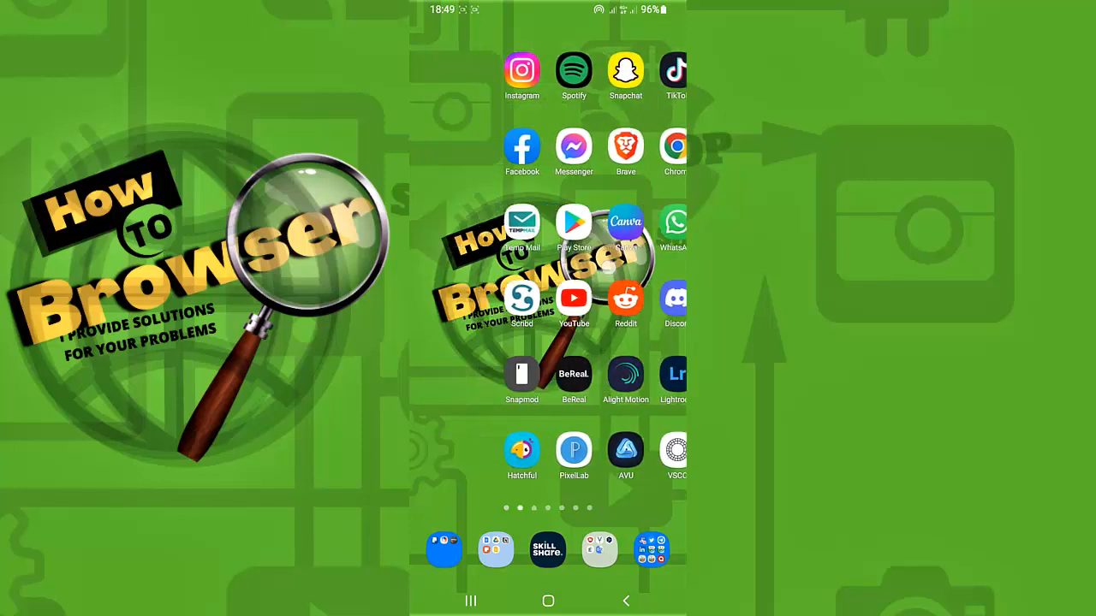
- Pull down the notification shade and open device Settings from the gear icon
{"action": "scroll", "scroll_direction": "left", "scroll_amount": 3}
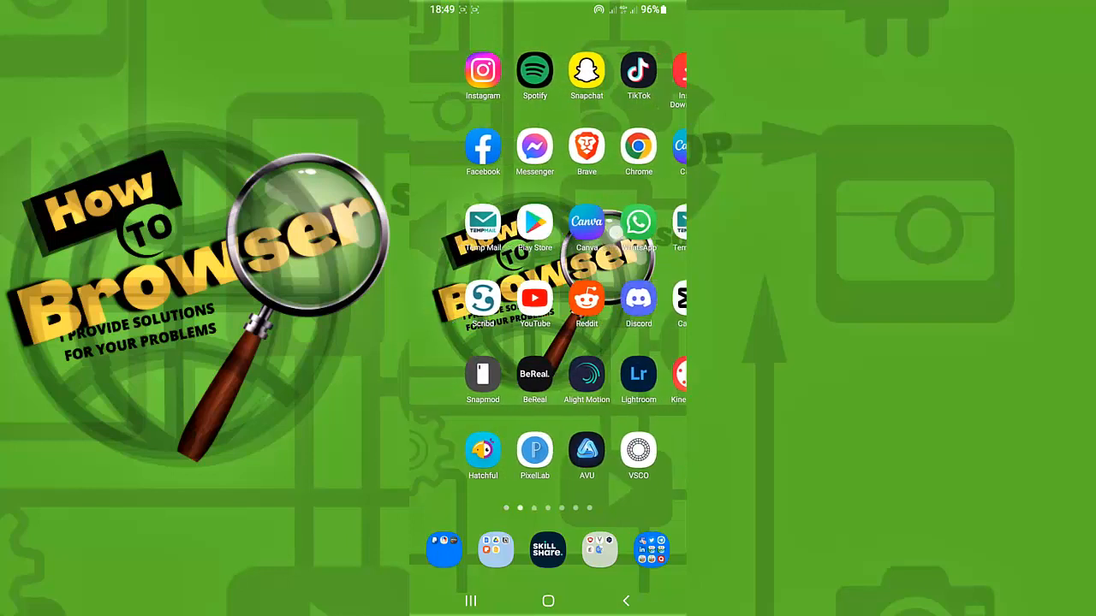
{"action": "scroll", "scroll_direction": "left", "scroll_amount": 3}
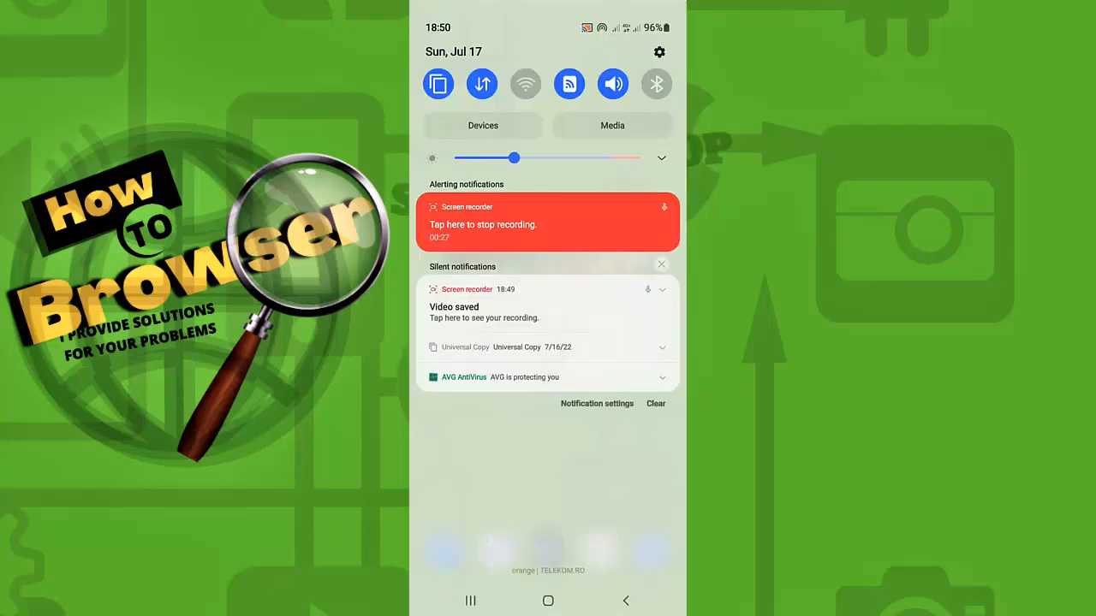
{"action": "left_click", "coordinate": [658, 52]}
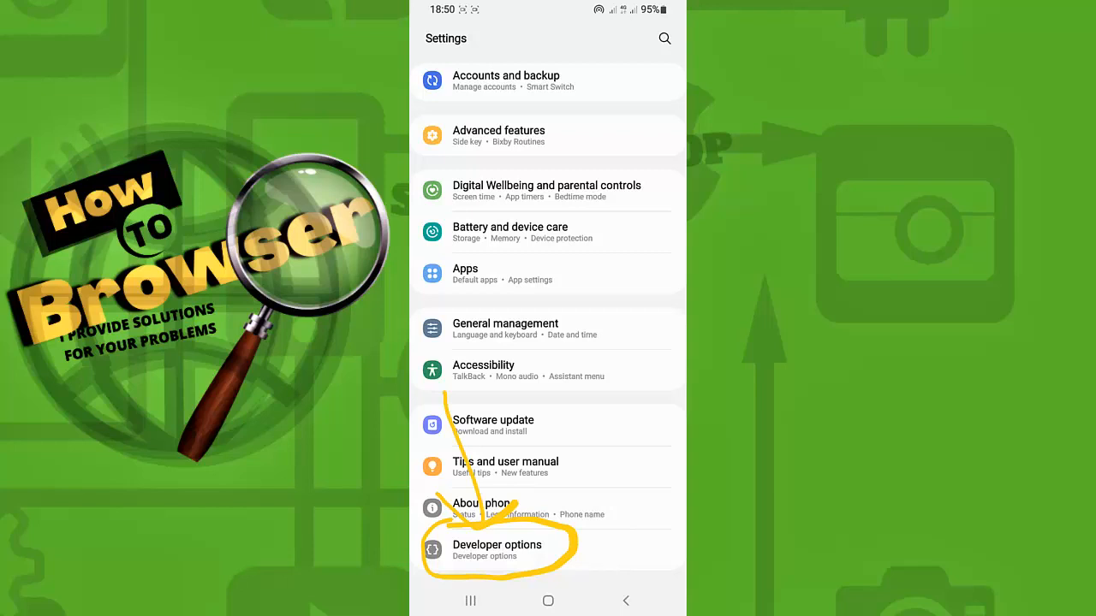
- Open Developer options and scroll down to the Input settings
{"action": "left_click", "coordinate": [497, 550]}
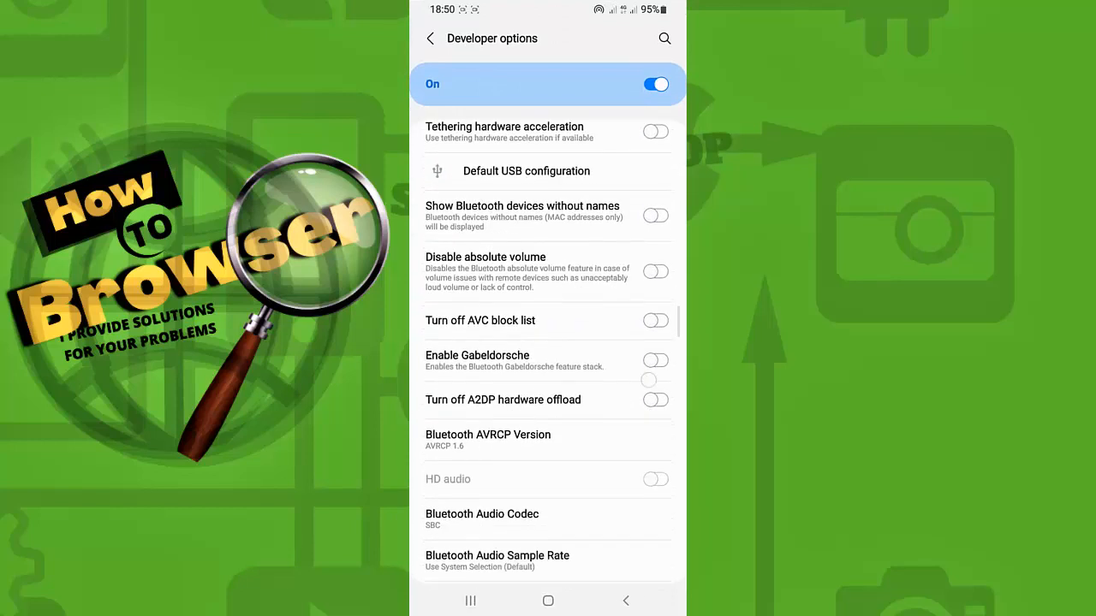
{"action": "scroll", "scroll_direction": "down", "scroll_amount": 3}
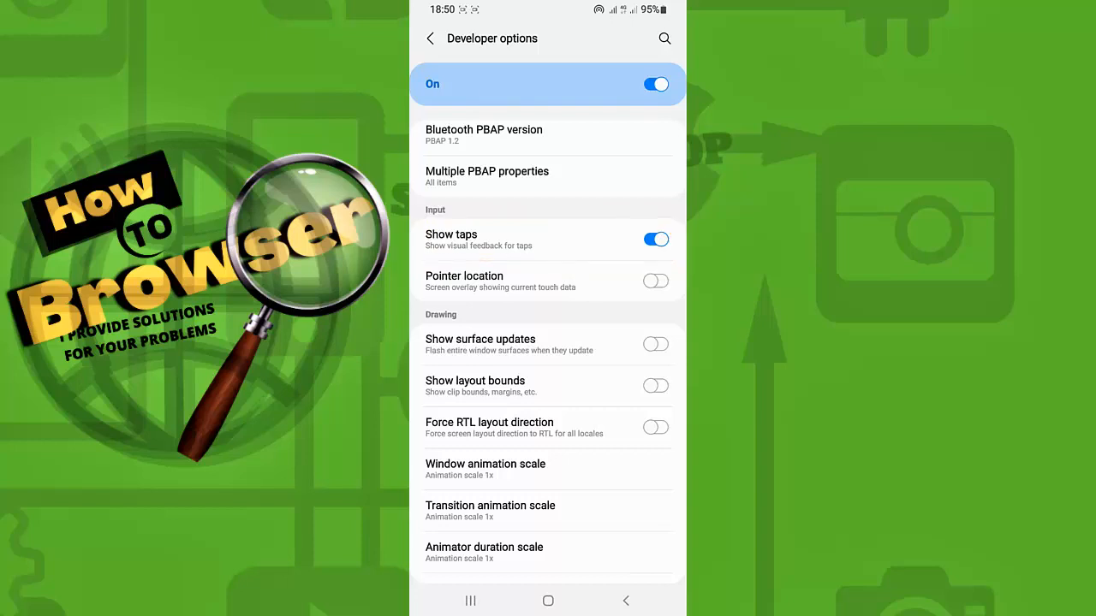
- Switch the Show taps toggle off in the Input section
{"action": "left_click", "coordinate": [656, 238]}
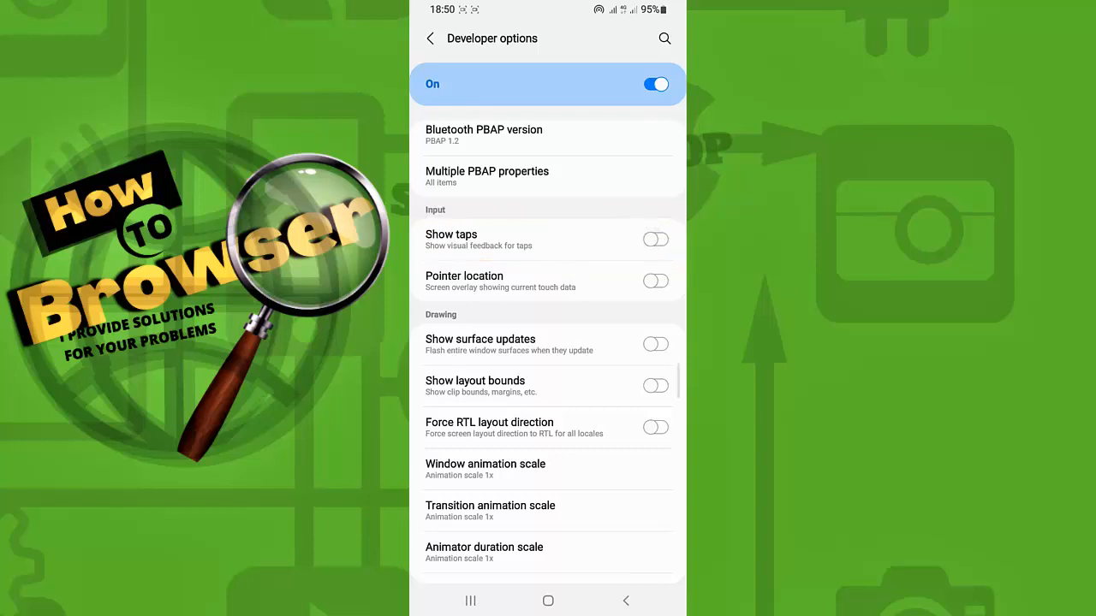
{"action": "scroll", "scroll_direction": "down", "scroll_amount": 3}
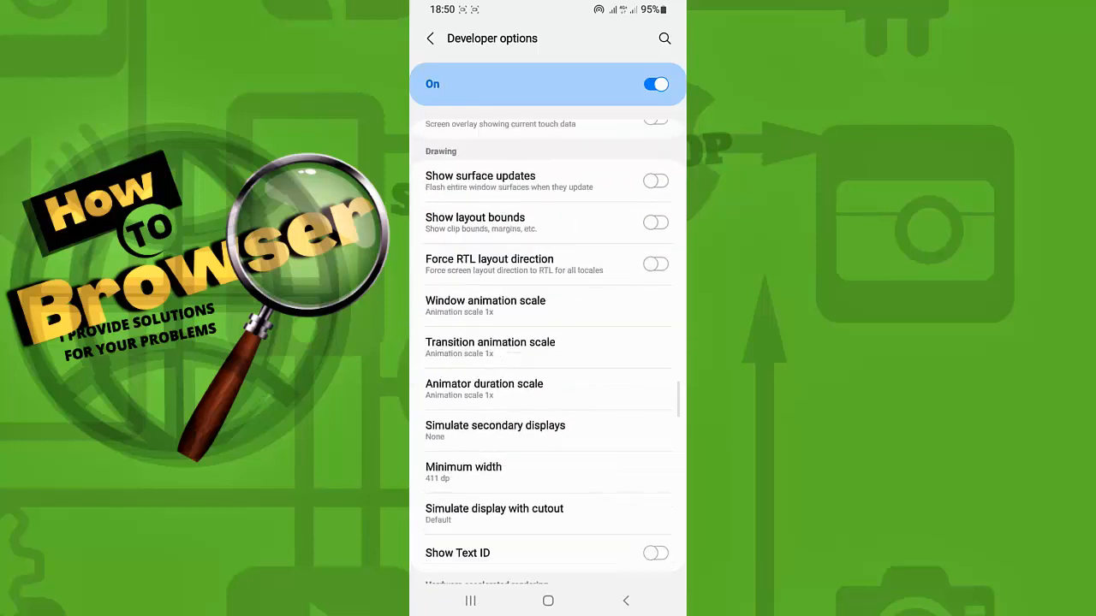
{"action": "scroll", "scroll_direction": "up", "scroll_amount": 3}
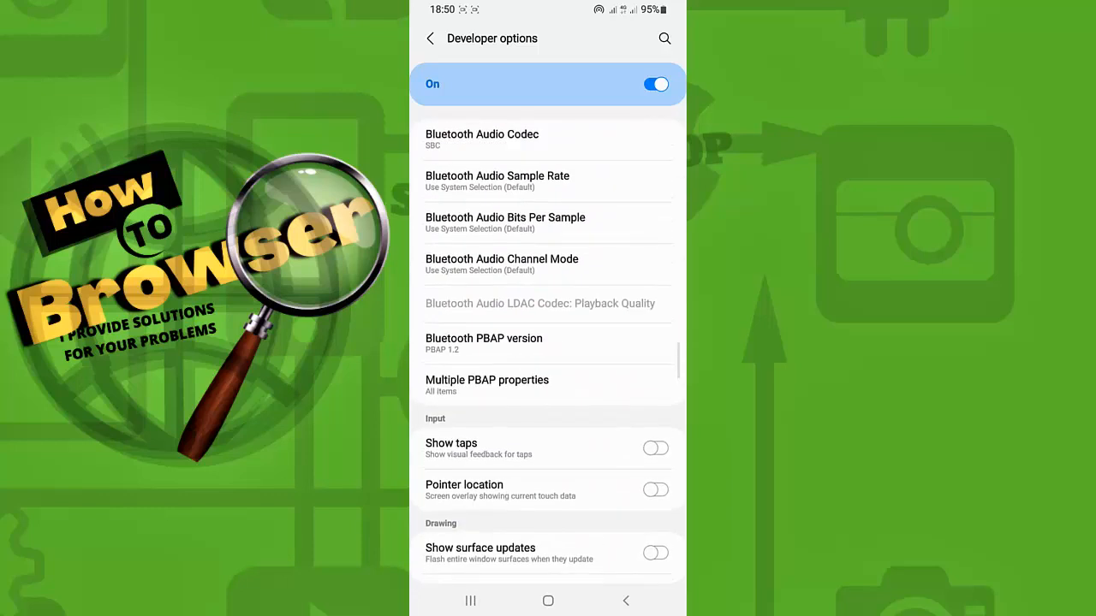